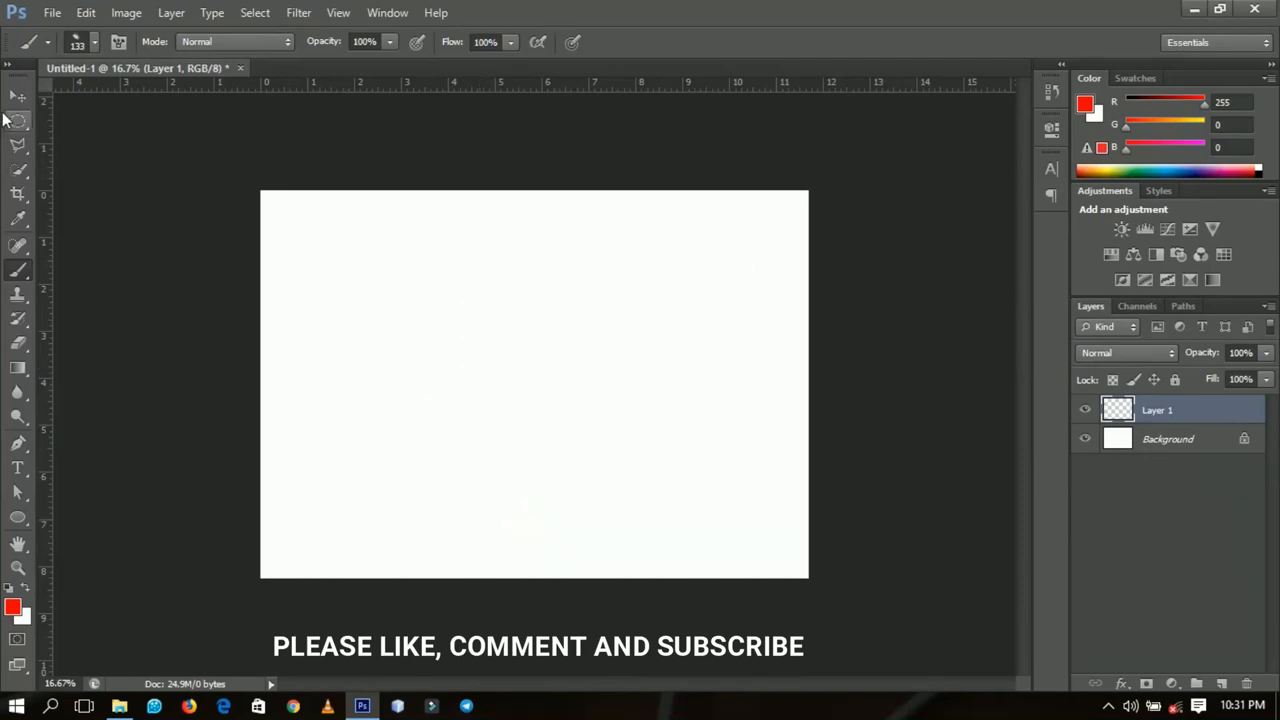
# - Switch between Move, Brush and Eraser tools, ending back on the Brush for painting
pyautogui.click(16, 96)
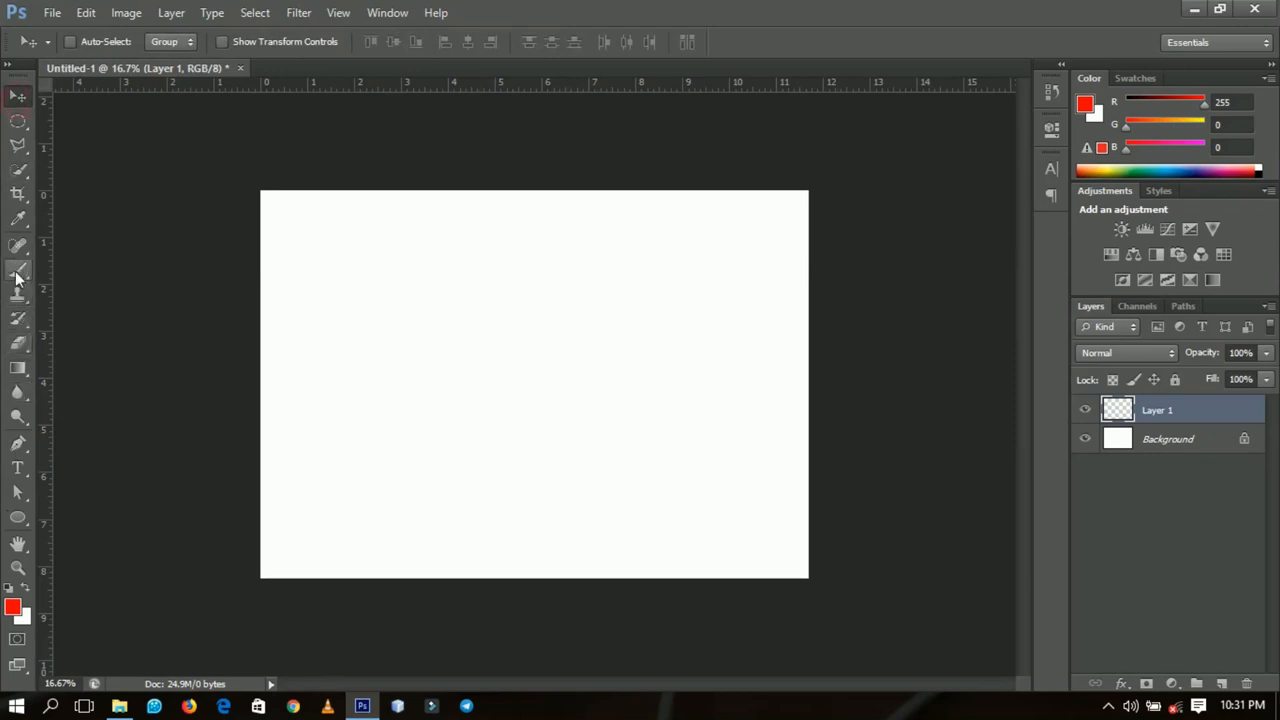
pyautogui.click(18, 270)
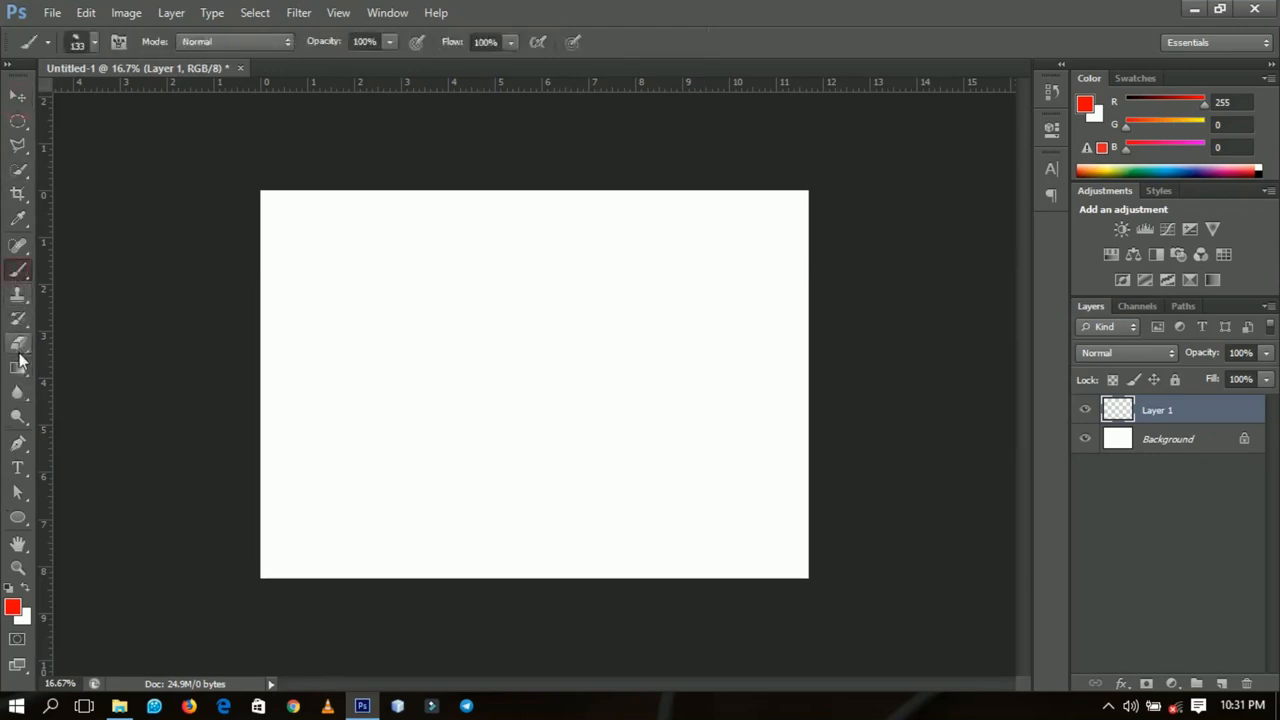
pyautogui.click(18, 344)
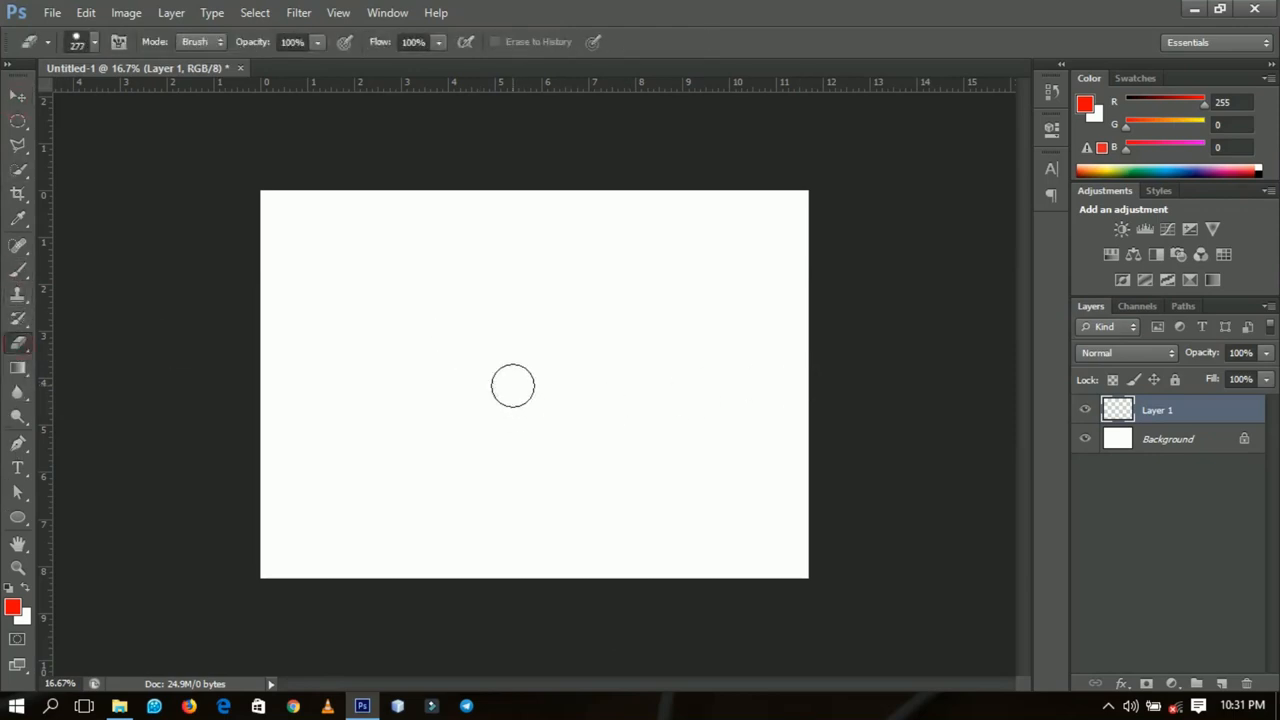
pyautogui.moveTo(510, 376)
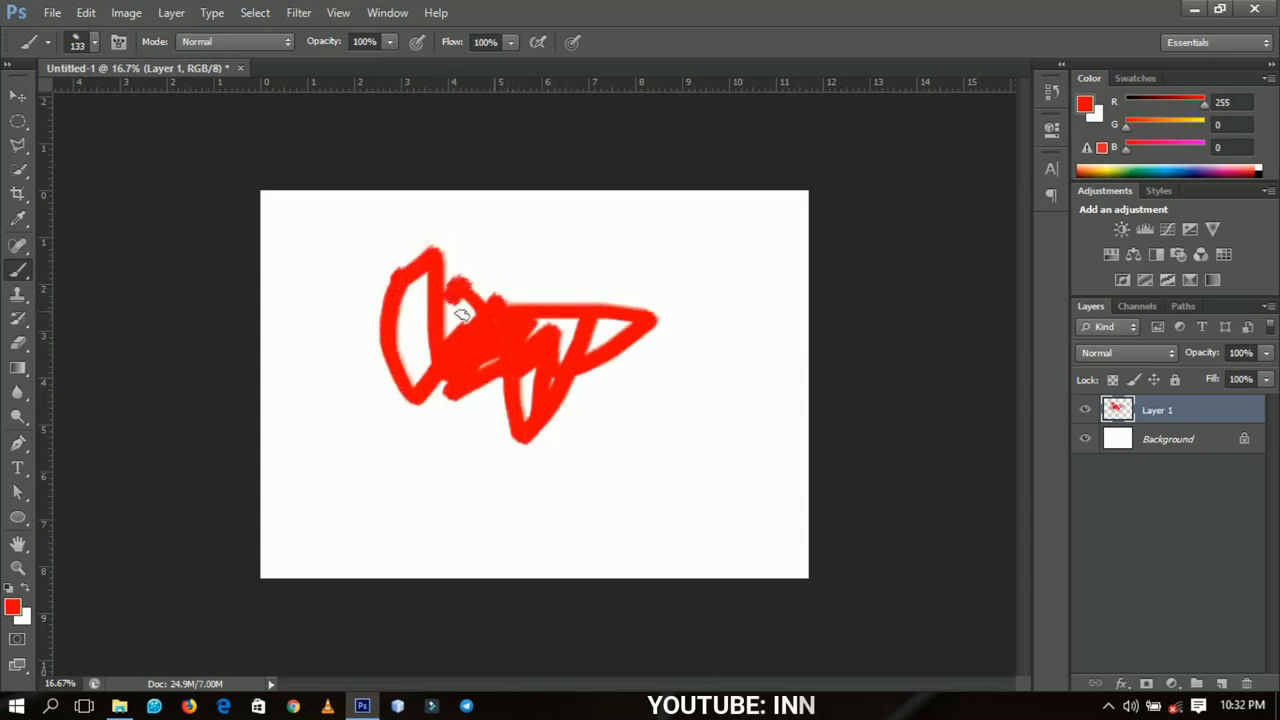
pyautogui.moveTo(154, 394)
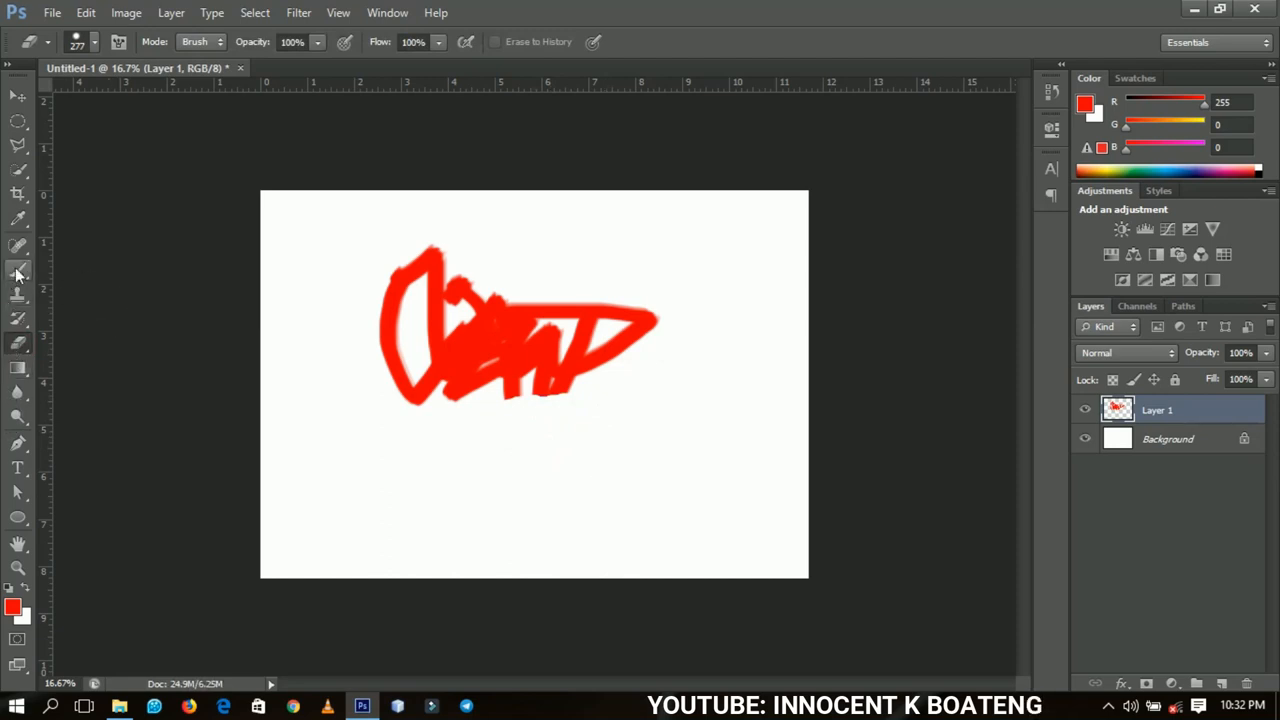
pyautogui.click(18, 272)
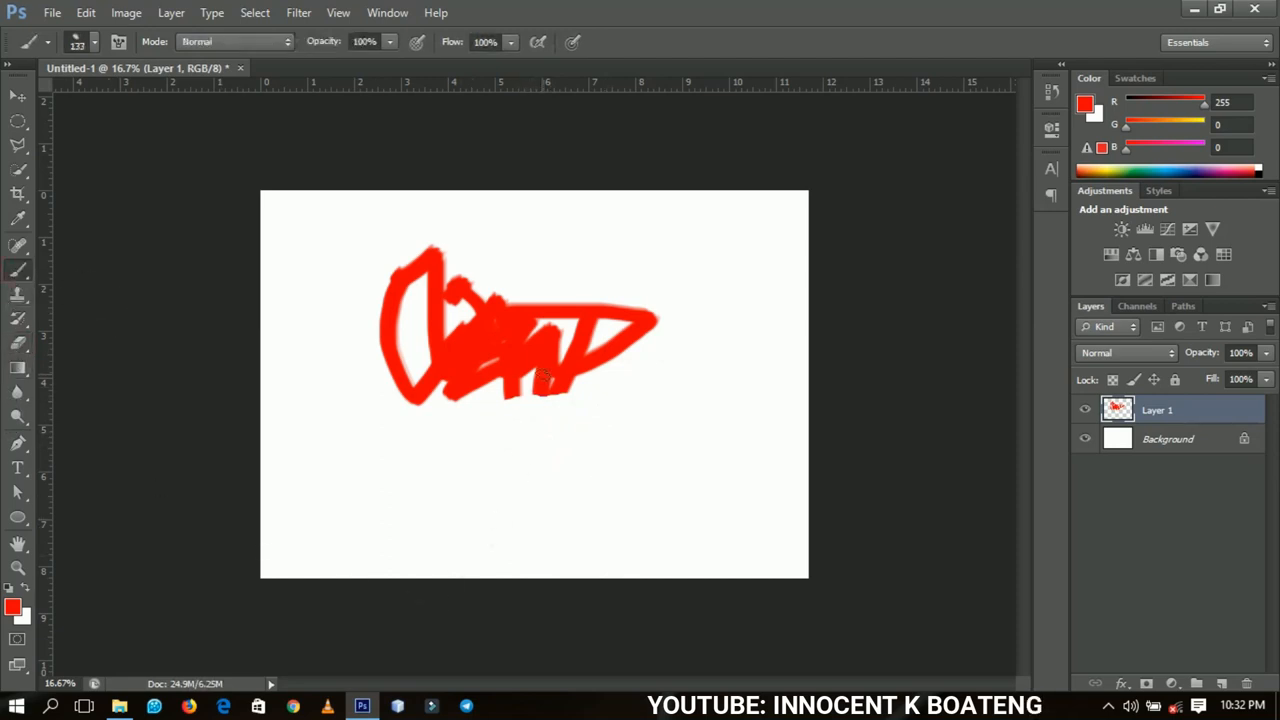
pyautogui.moveTo(536, 400)
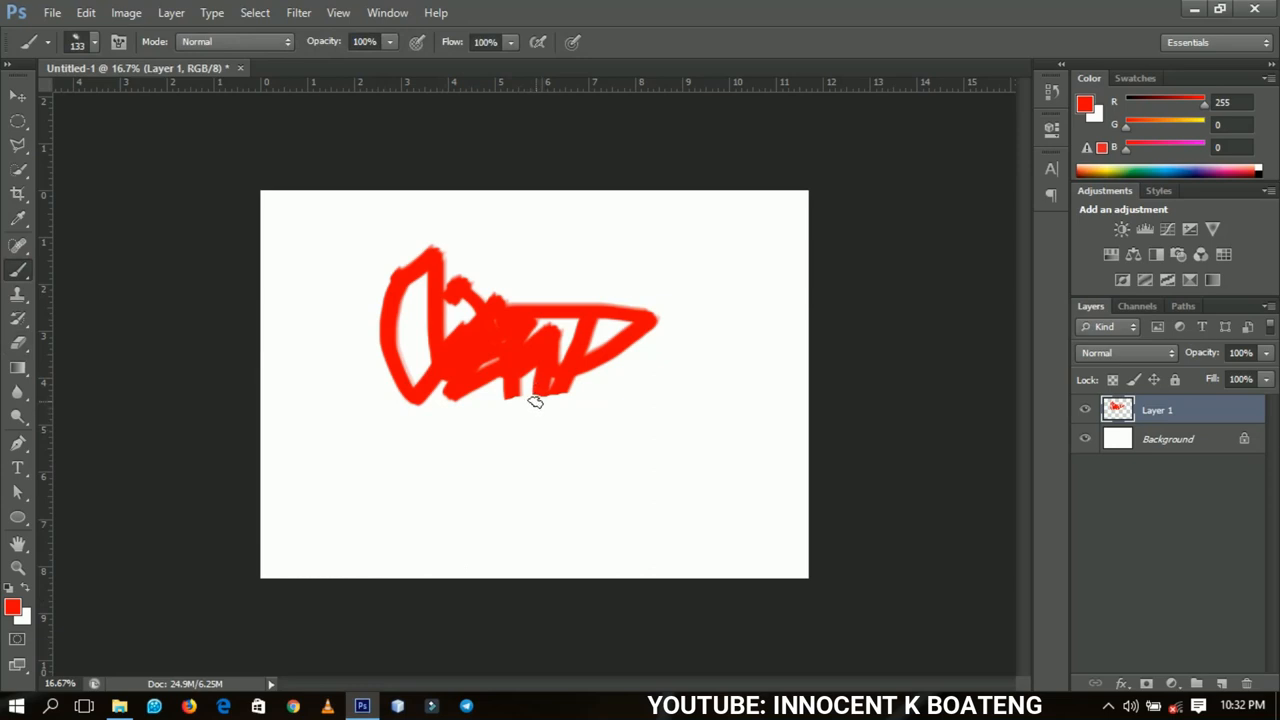
pyautogui.moveTo(536, 400)
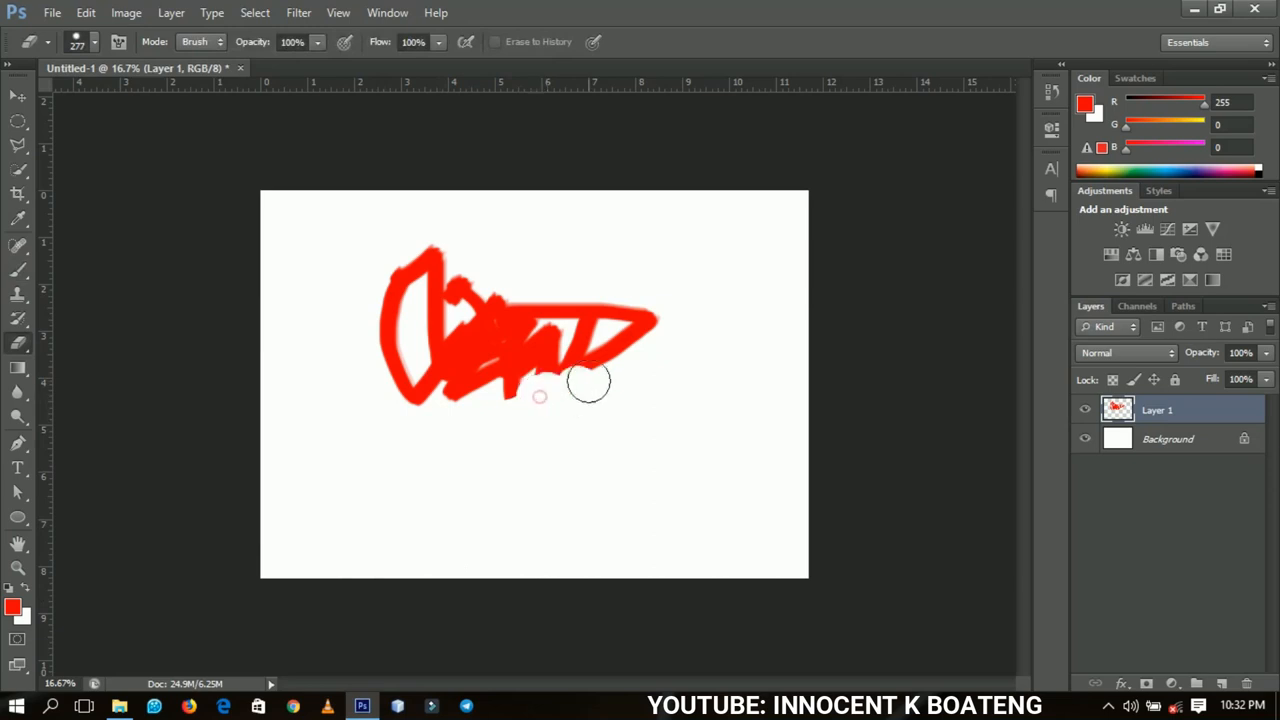
# - Erase part of the scribble's lower right edge with the temporary Eraser
pyautogui.moveTo(540, 396); pyautogui.dragTo(590, 388)
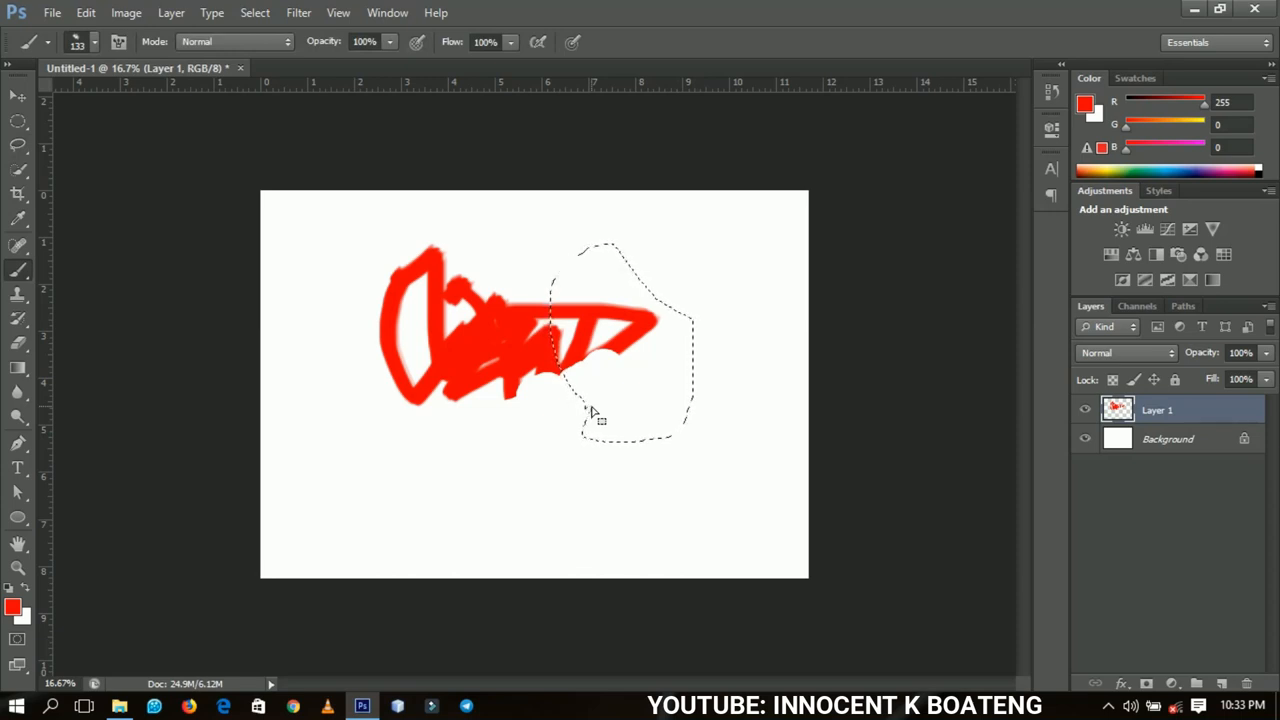
# - Switch to the Type tool, leaving the lasso selection around the scribble's right end
pyautogui.click(16, 468)
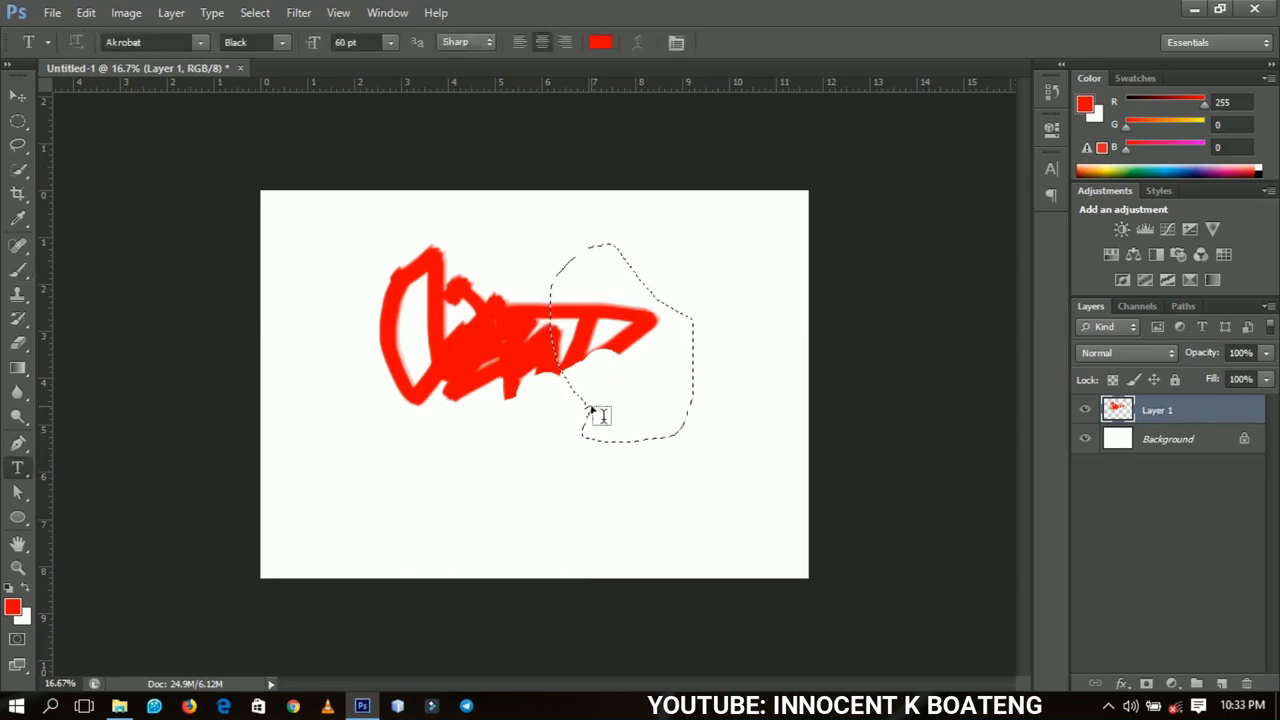